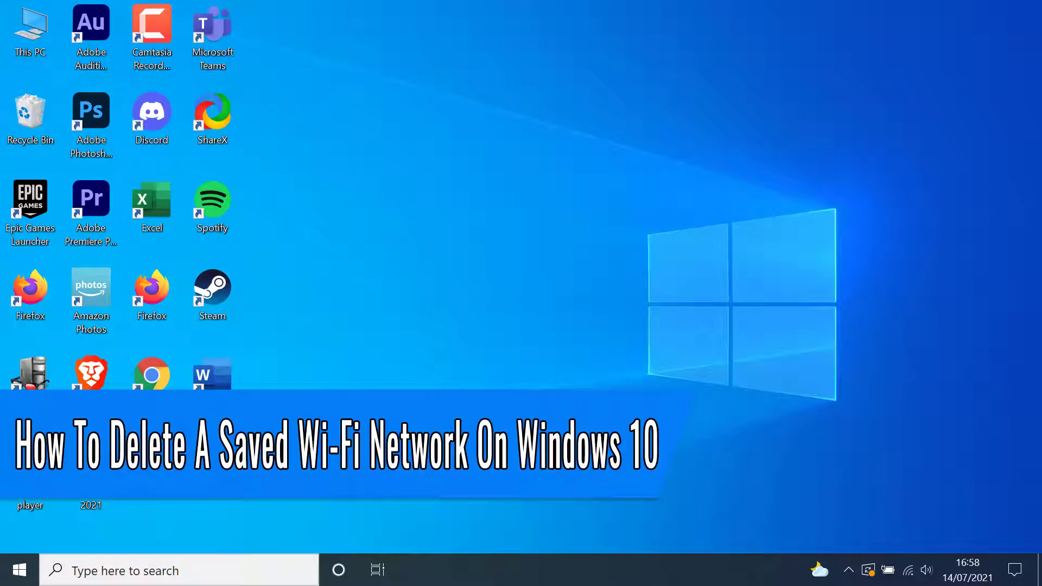
- Forget the connected SKY0A8B1 network from the Wi-Fi tray flyout
{"action": "left_click", "coordinate": [910, 568]}
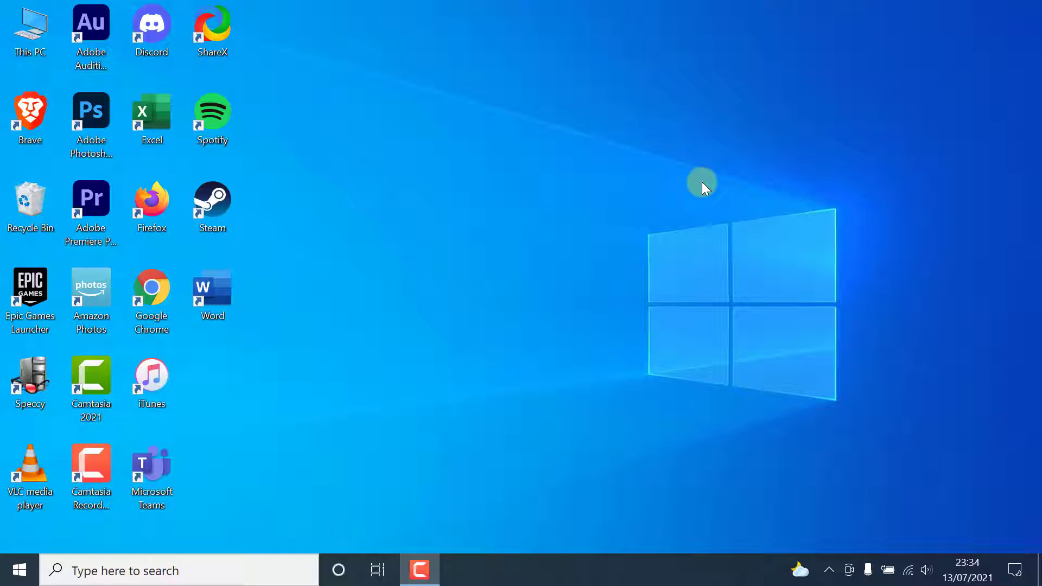
{"action": "mouse_move", "coordinate": [1007, 567]}
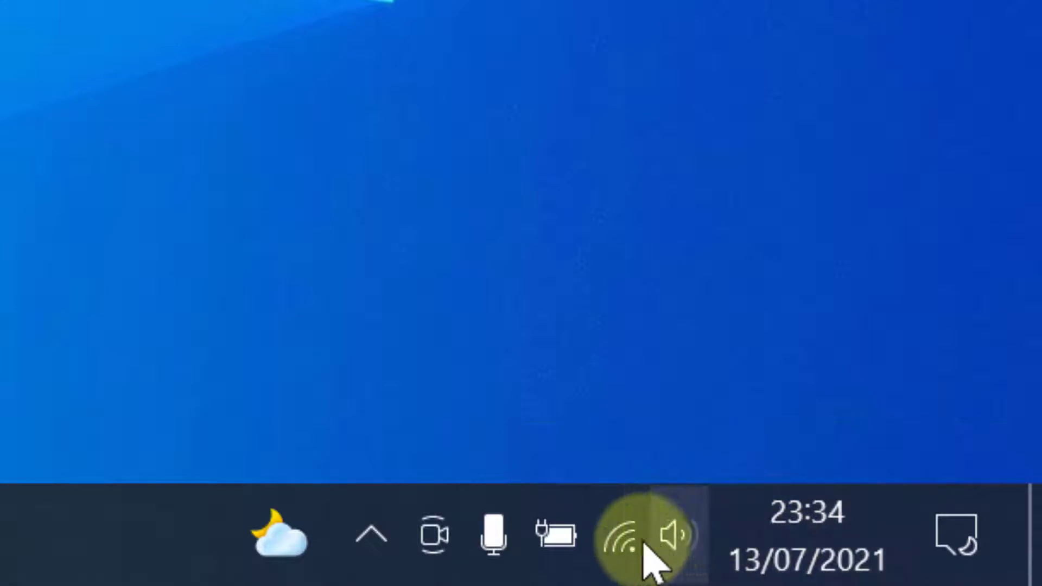
{"action": "left_click", "coordinate": [622, 543]}
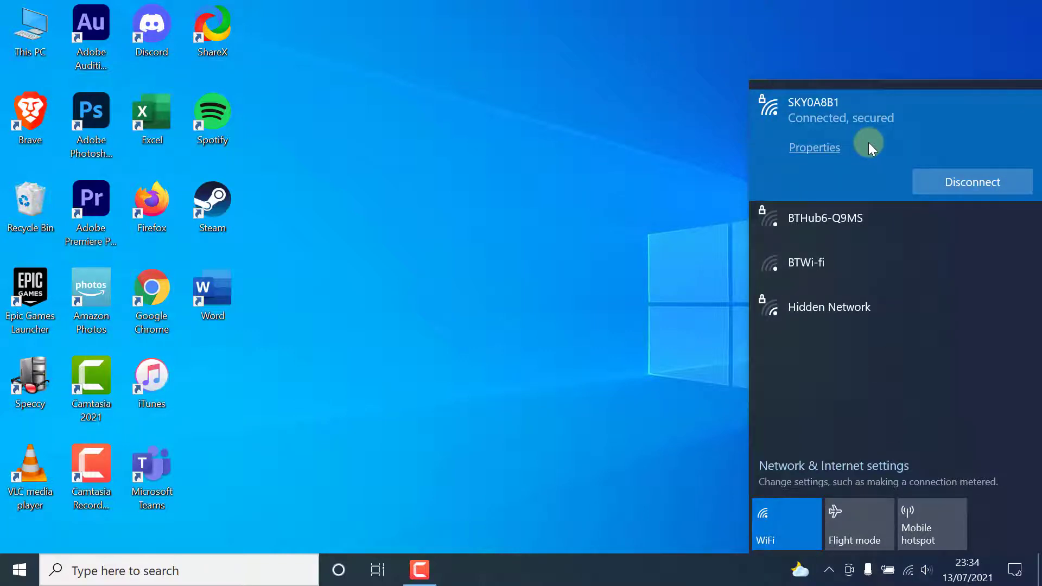
{"action": "right_click", "coordinate": [869, 147]}
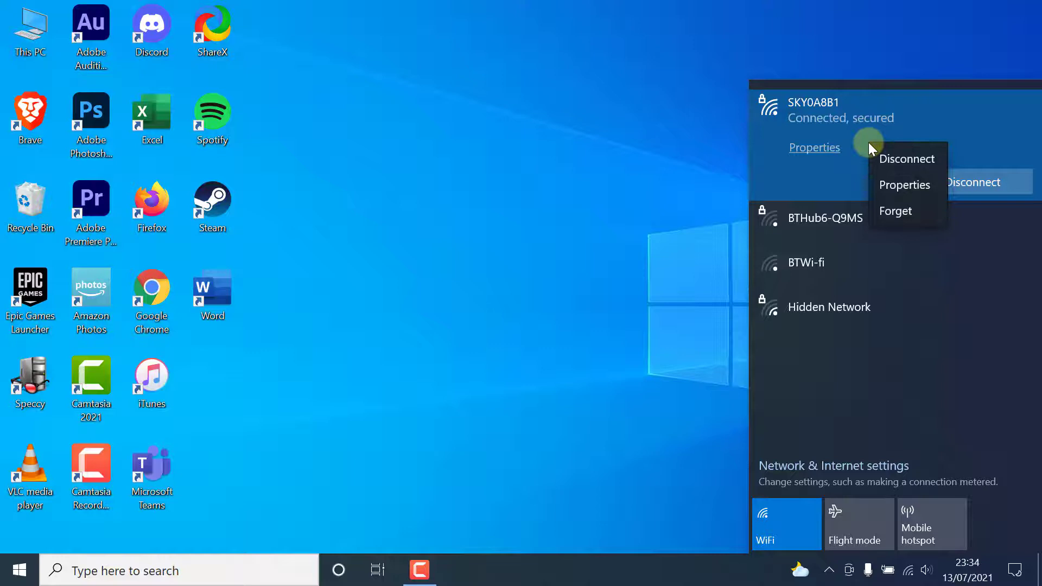
{"action": "mouse_move", "coordinate": [894, 222]}
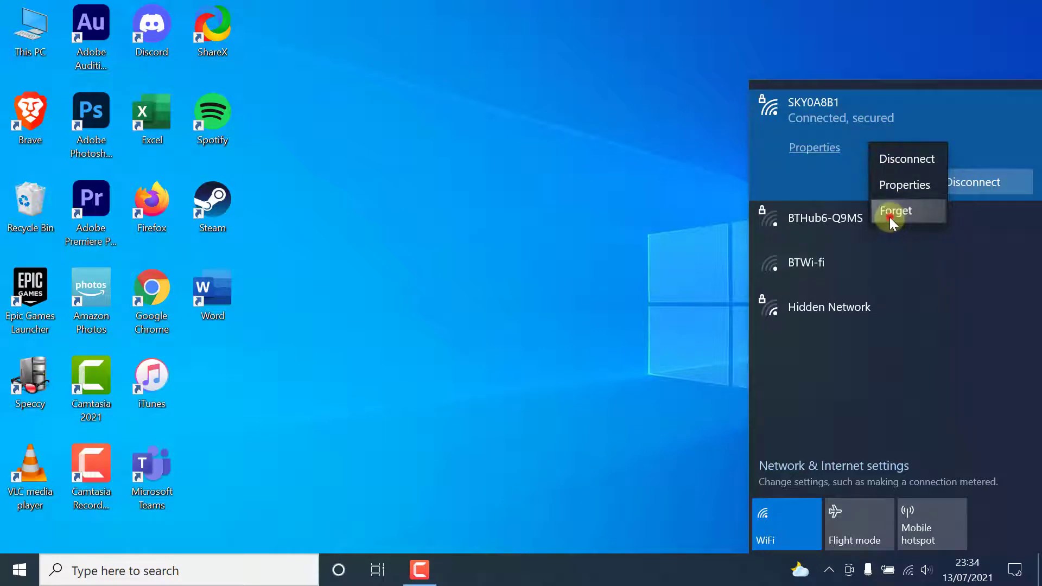
{"action": "left_click", "coordinate": [895, 210]}
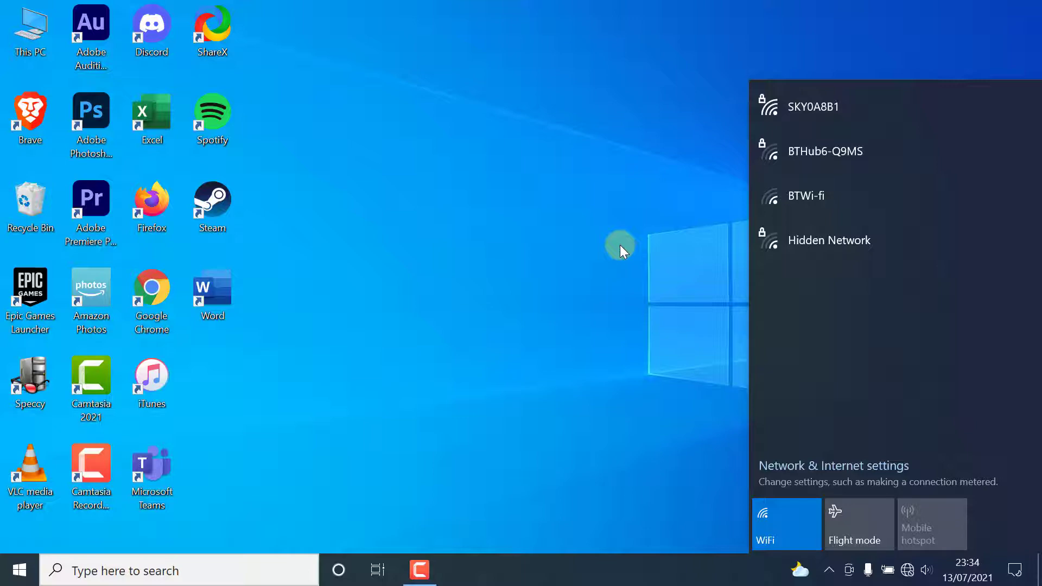
- Dismiss the wireless network flyout by clicking on the desktop
{"action": "left_click", "coordinate": [833, 466]}
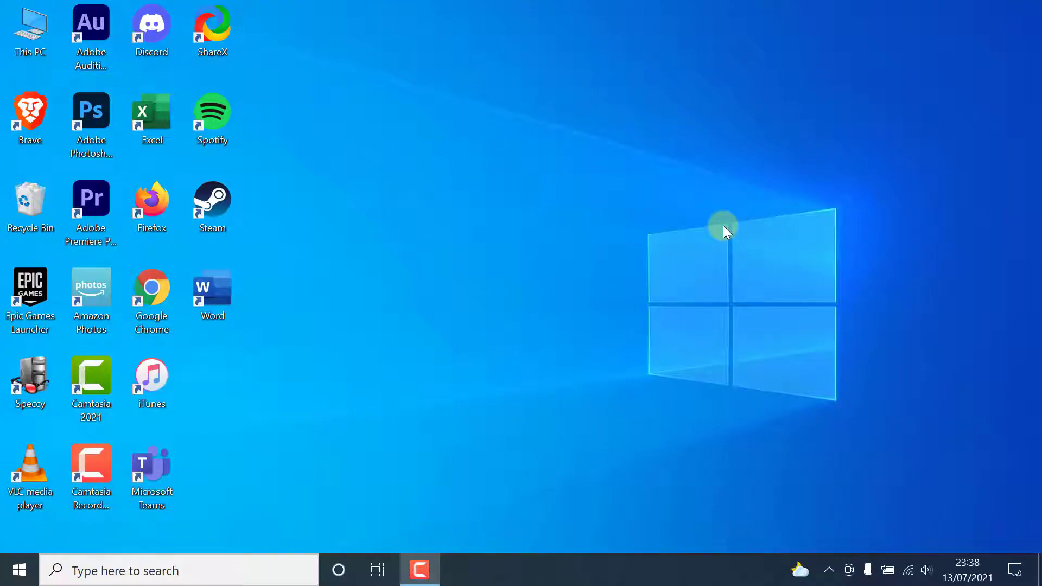
- Open Network & Internet WiFi settings from Start via the Settings app
{"action": "left_click", "coordinate": [20, 568]}
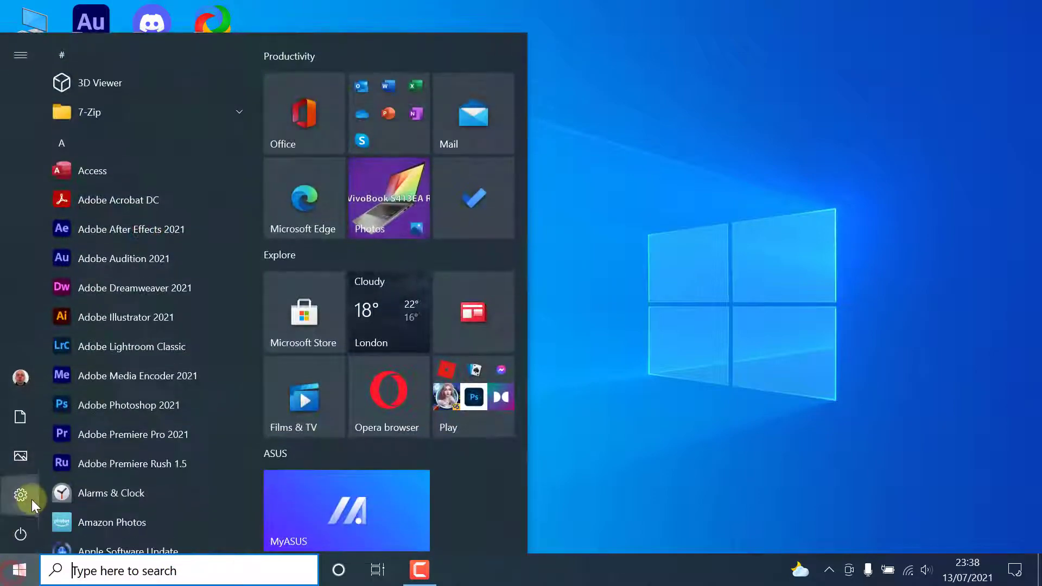
{"action": "left_click", "coordinate": [20, 493]}
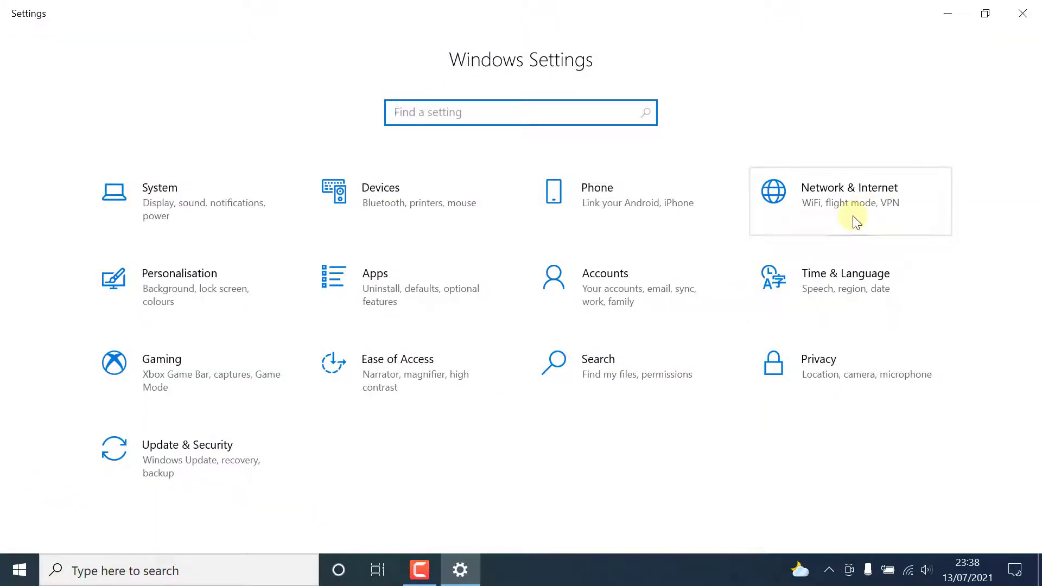
{"action": "left_click", "coordinate": [849, 202]}
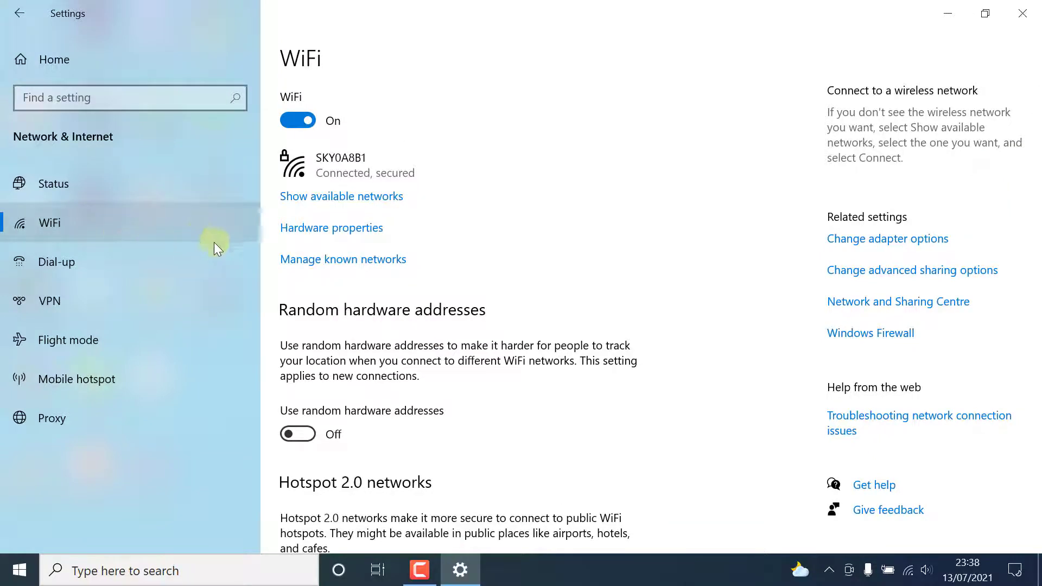
{"action": "mouse_move", "coordinate": [344, 269]}
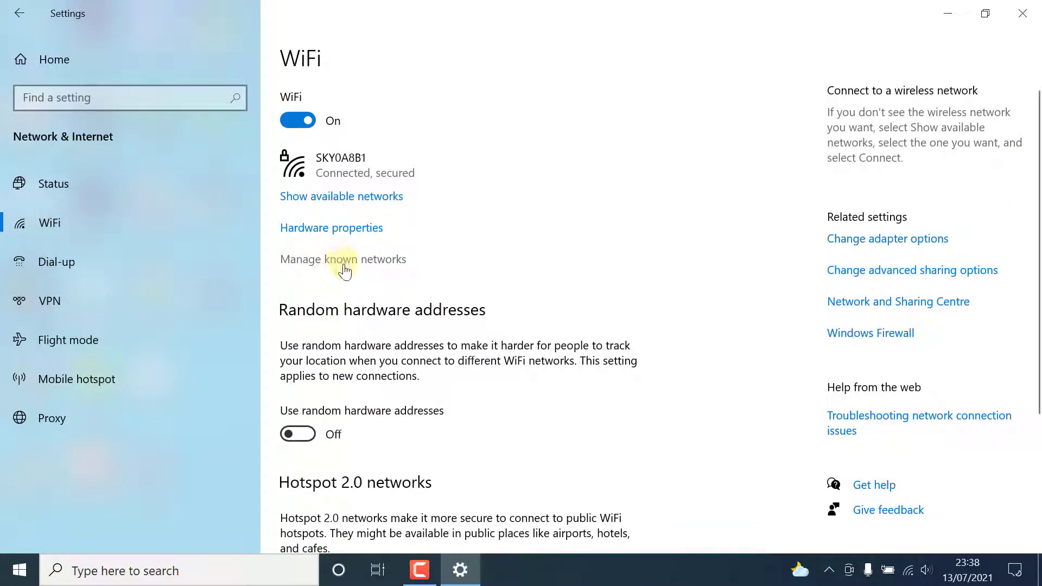
- Forget SKY0A8B1 under Manage known networks and close Settings
{"action": "left_click", "coordinate": [343, 260]}
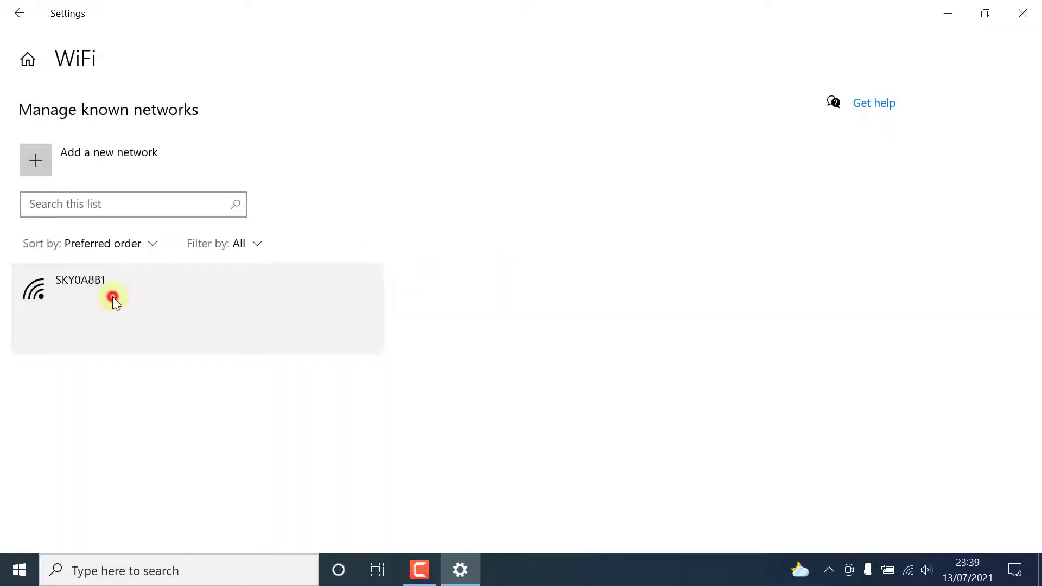
{"action": "left_click", "coordinate": [110, 297]}
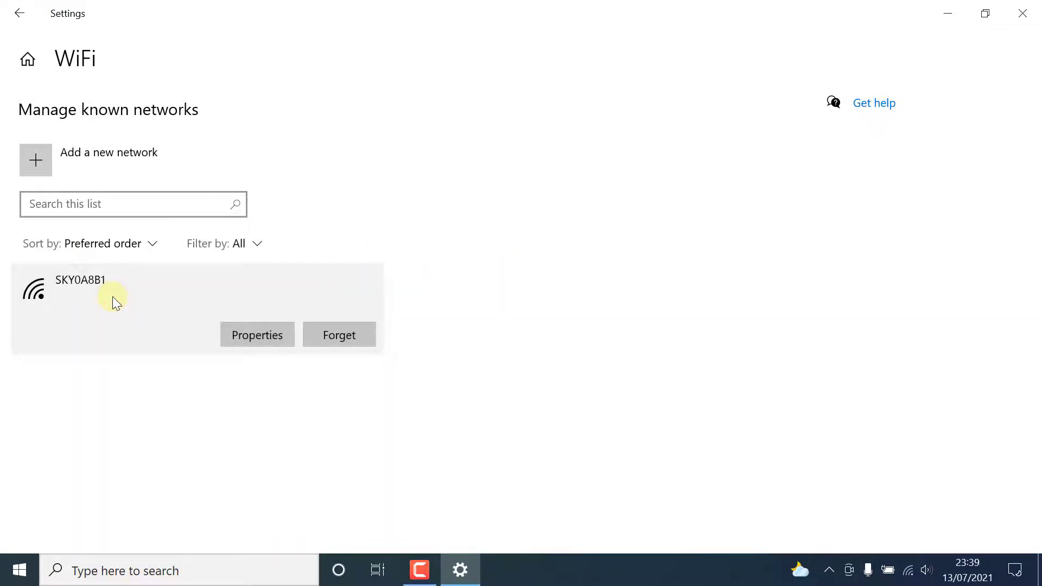
{"action": "left_click", "coordinate": [340, 335]}
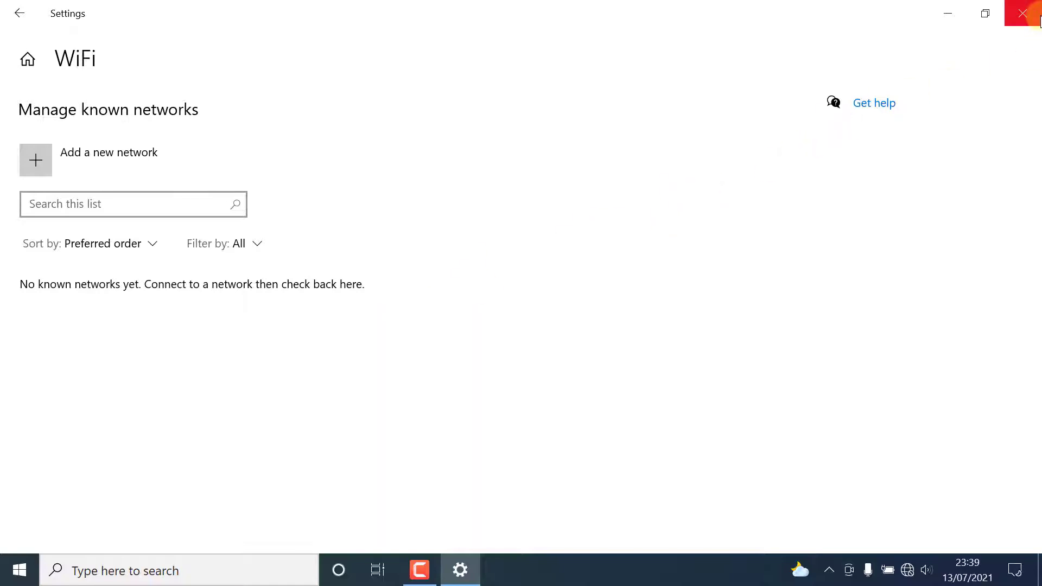
{"action": "mouse_move", "coordinate": [1021, 13]}
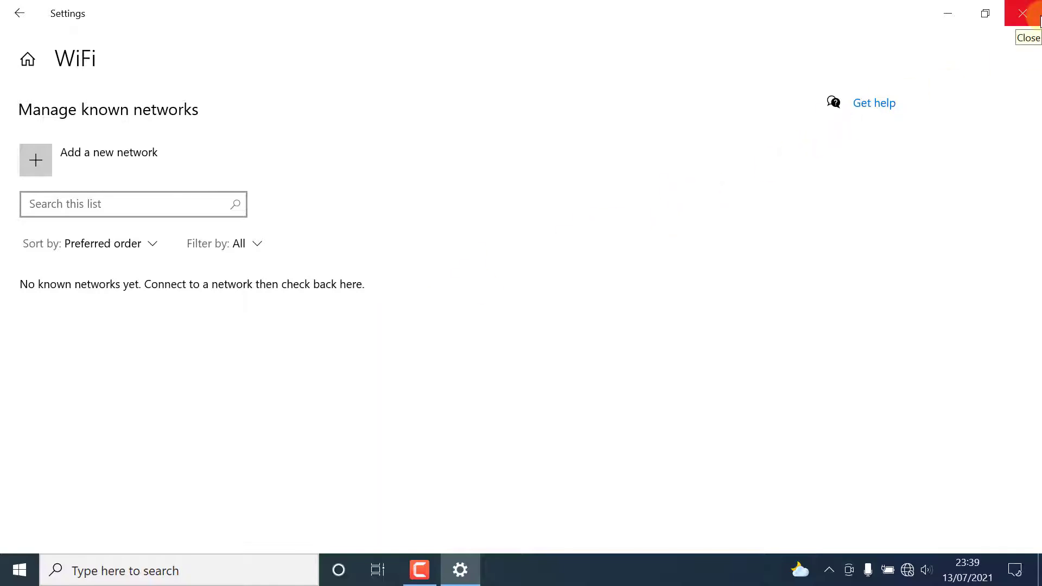
{"action": "left_click", "coordinate": [907, 569]}
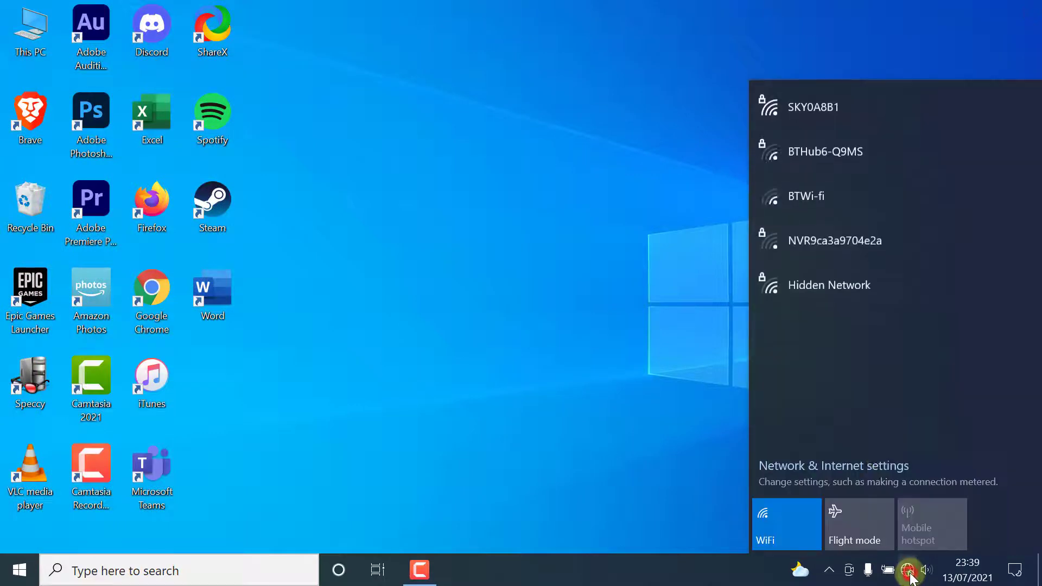
- Reconnect to SKY0A8B1 by entering its security key and submitting with Next
{"action": "left_click", "coordinate": [811, 106]}
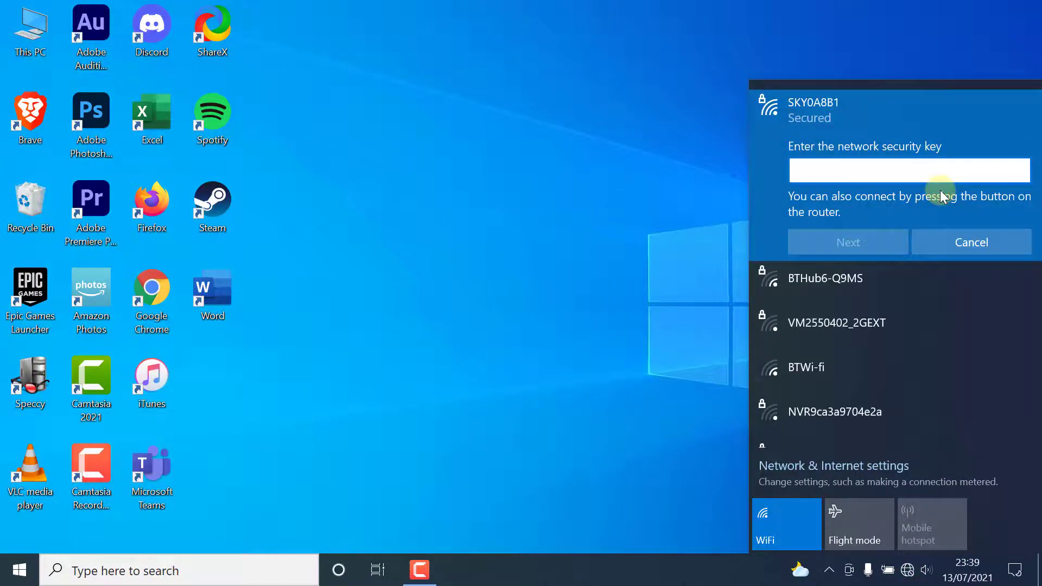
{"action": "type", "text": "•••••"}
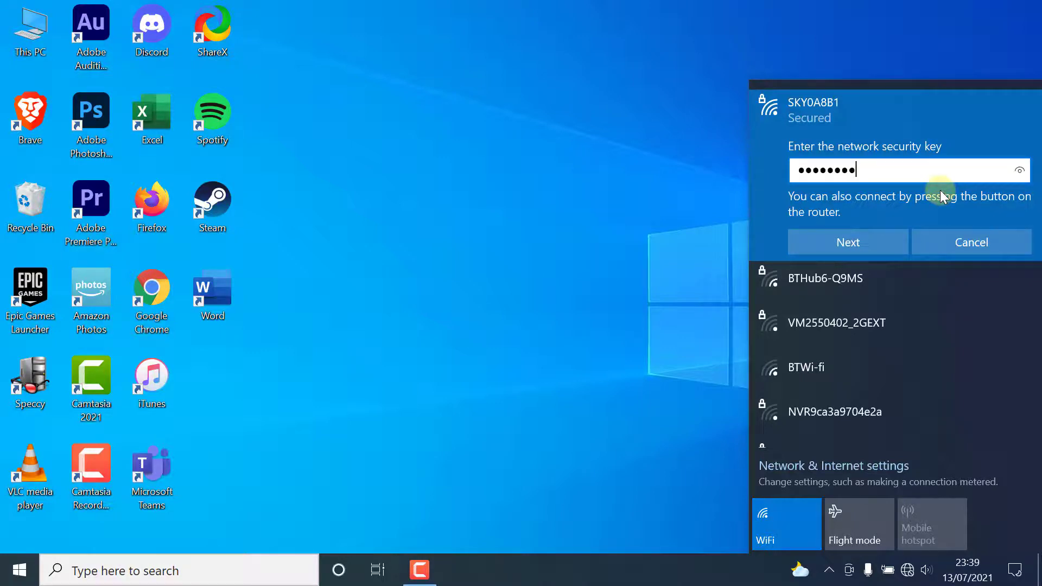
{"action": "left_click", "coordinate": [848, 242]}
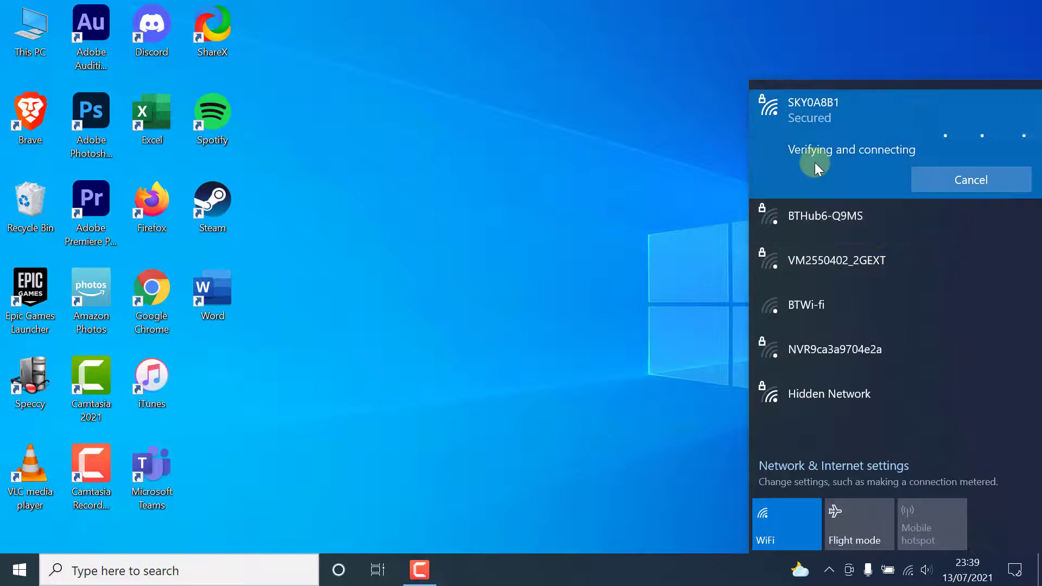